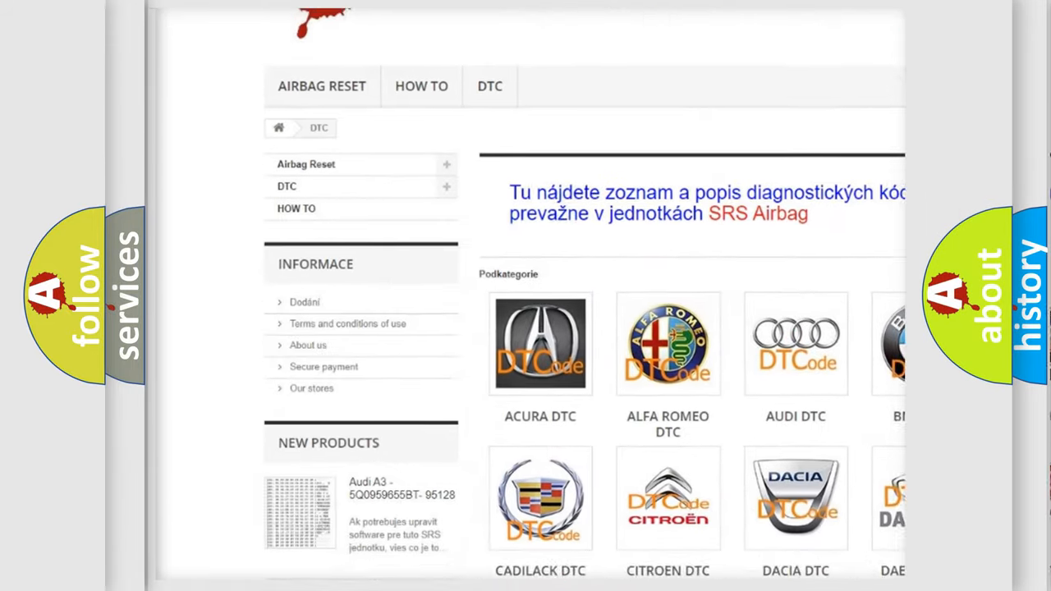
scroll(down, 3)
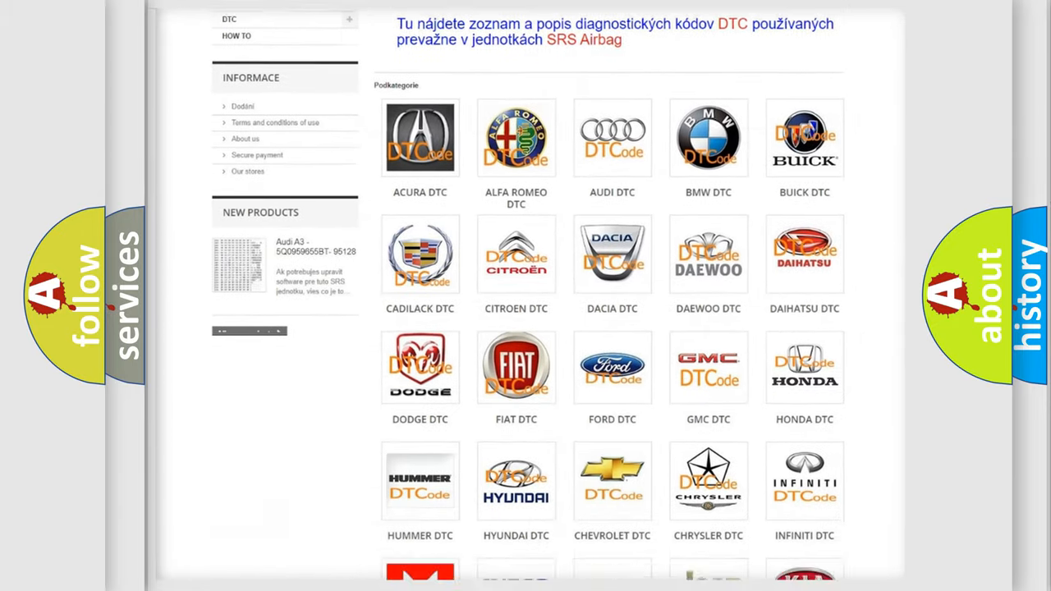
scroll(down, 3)
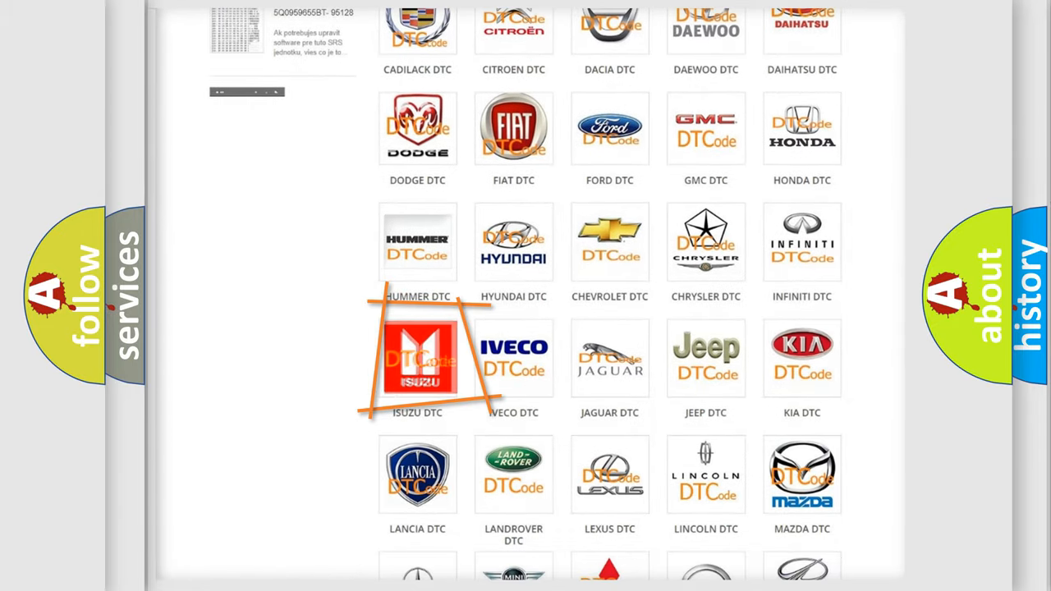